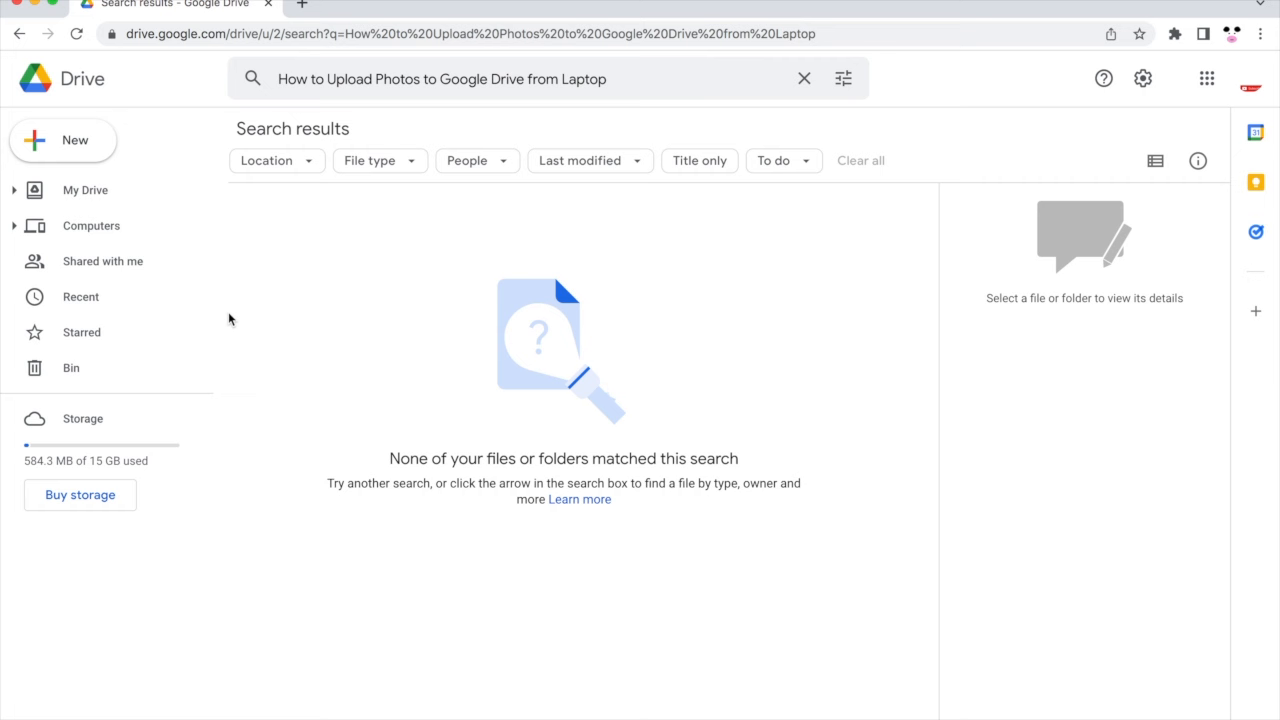
{"action": "mouse_move", "coordinate": [90, 140]}
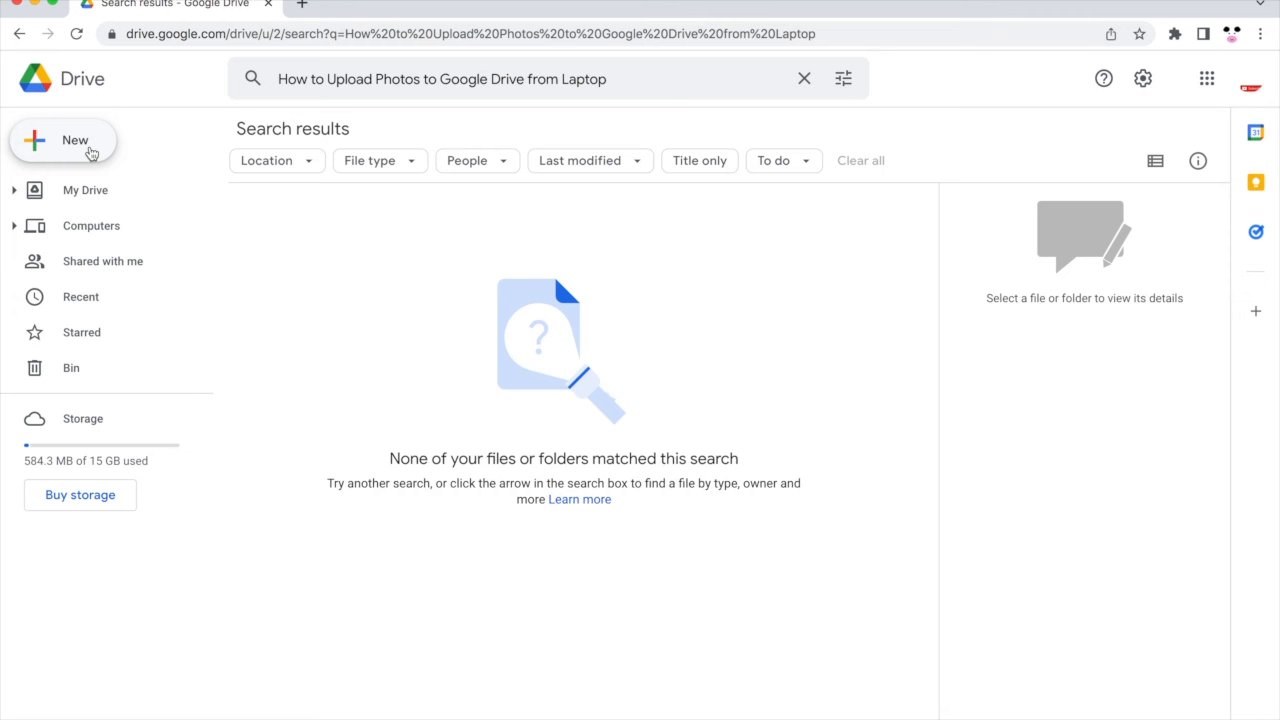
- Start a new file upload so the macOS file picker appears
{"action": "left_click", "coordinate": [64, 140]}
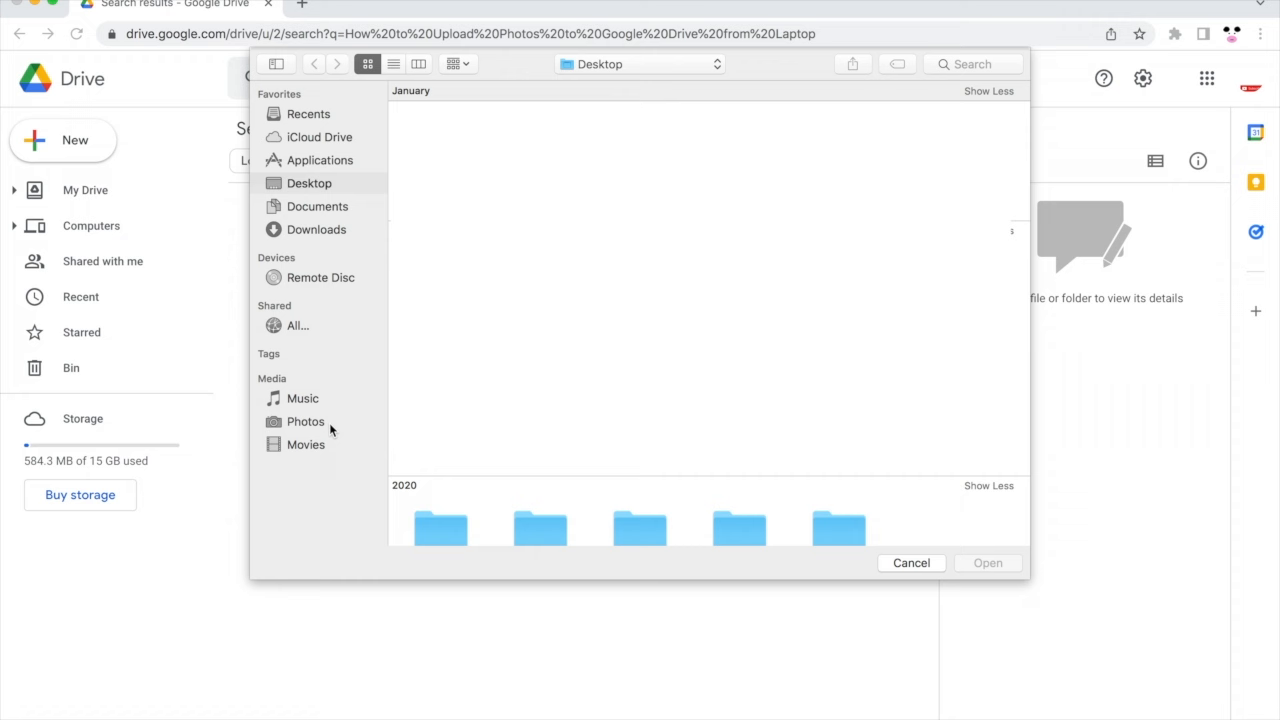
- Choose a photo from the Photos library and upload it to Drive
{"action": "left_click", "coordinate": [304, 420]}
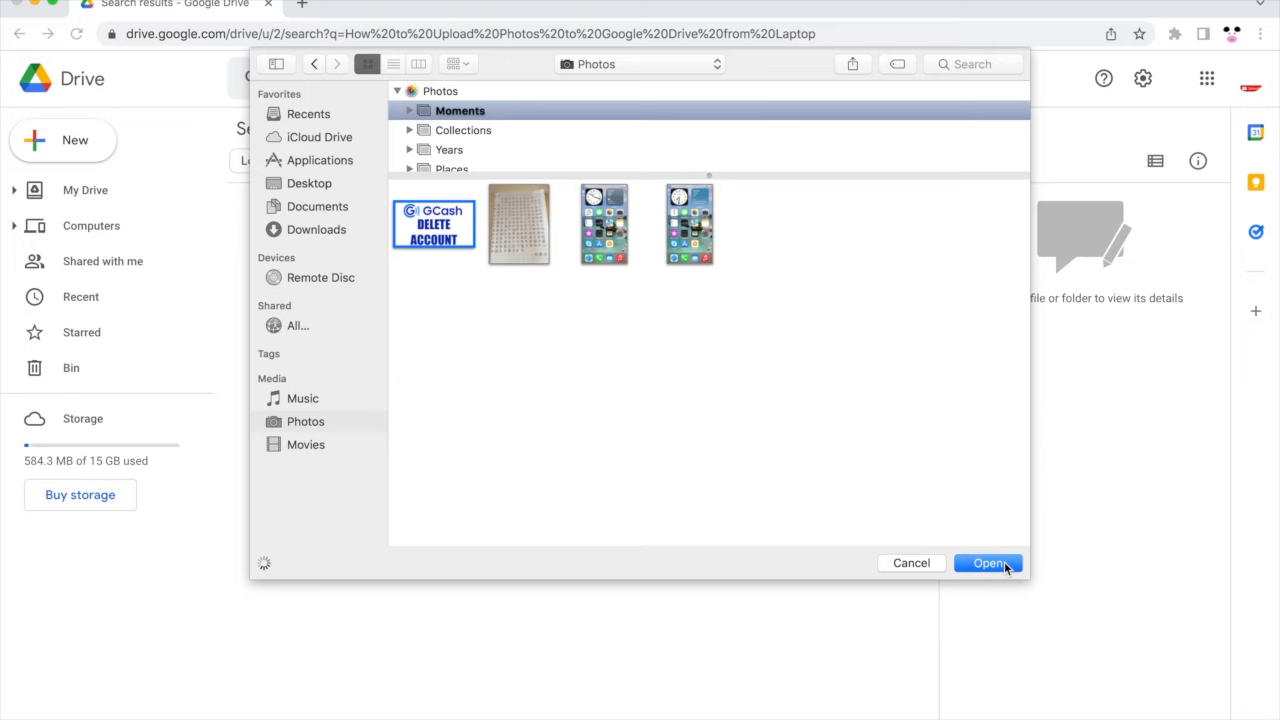
{"action": "left_click", "coordinate": [988, 564]}
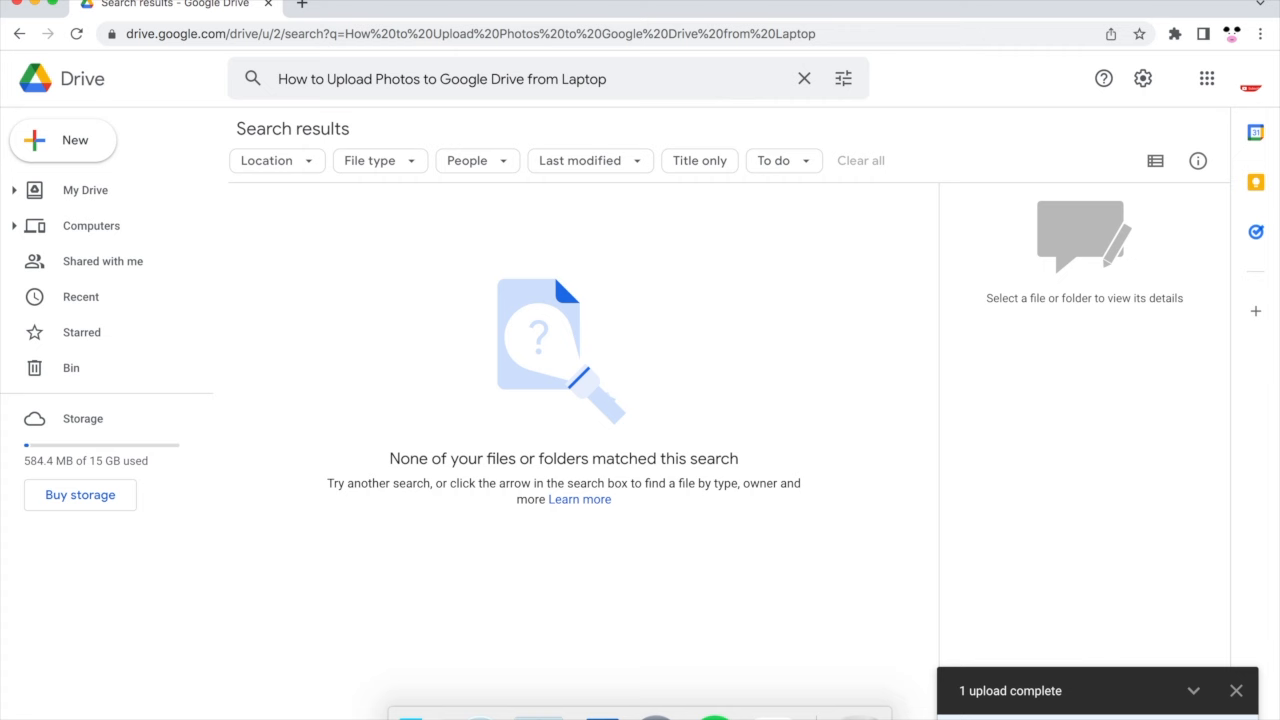